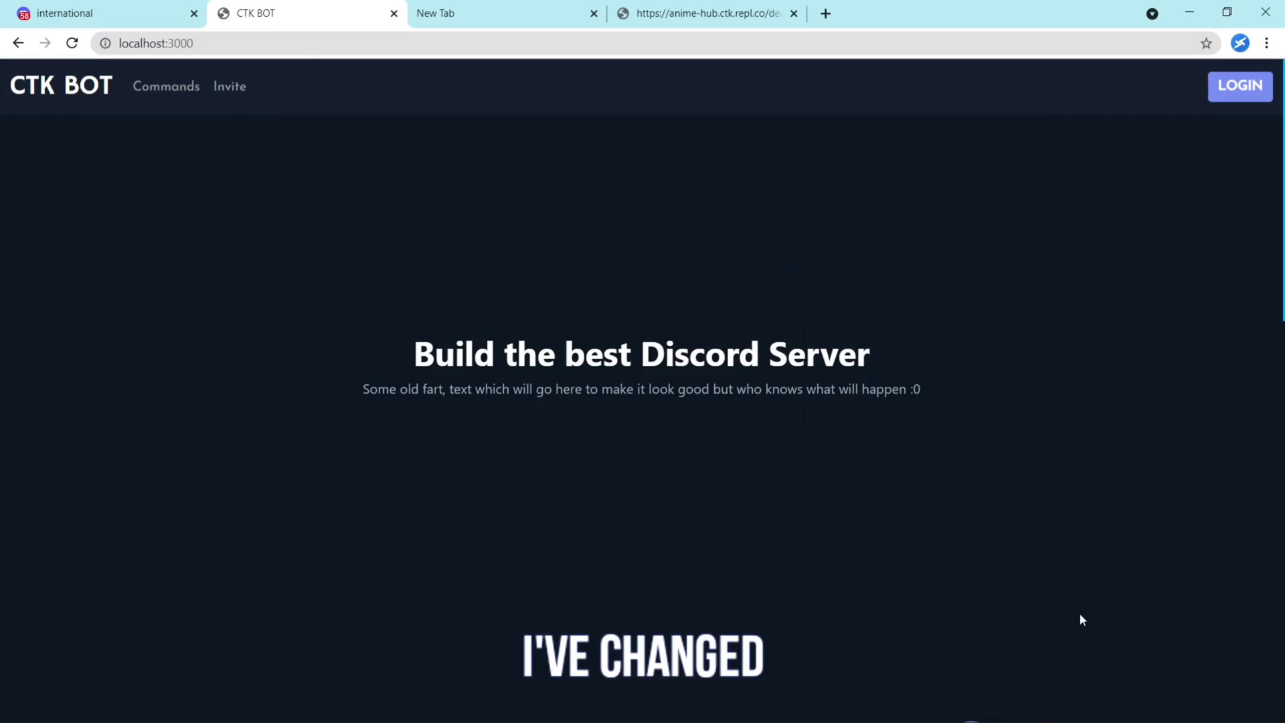
Step: Browse down the landing page, then go to the Commands page from the navbar
scroll("down", 3)
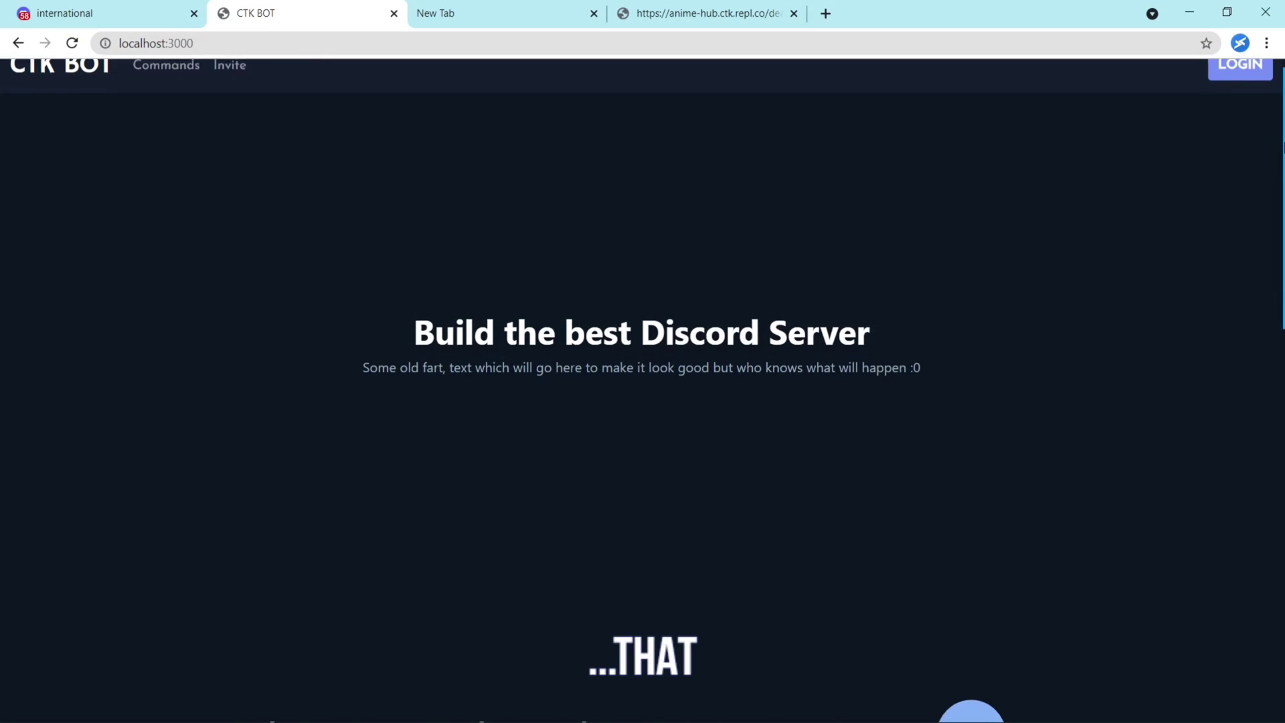
scroll("down", 3)
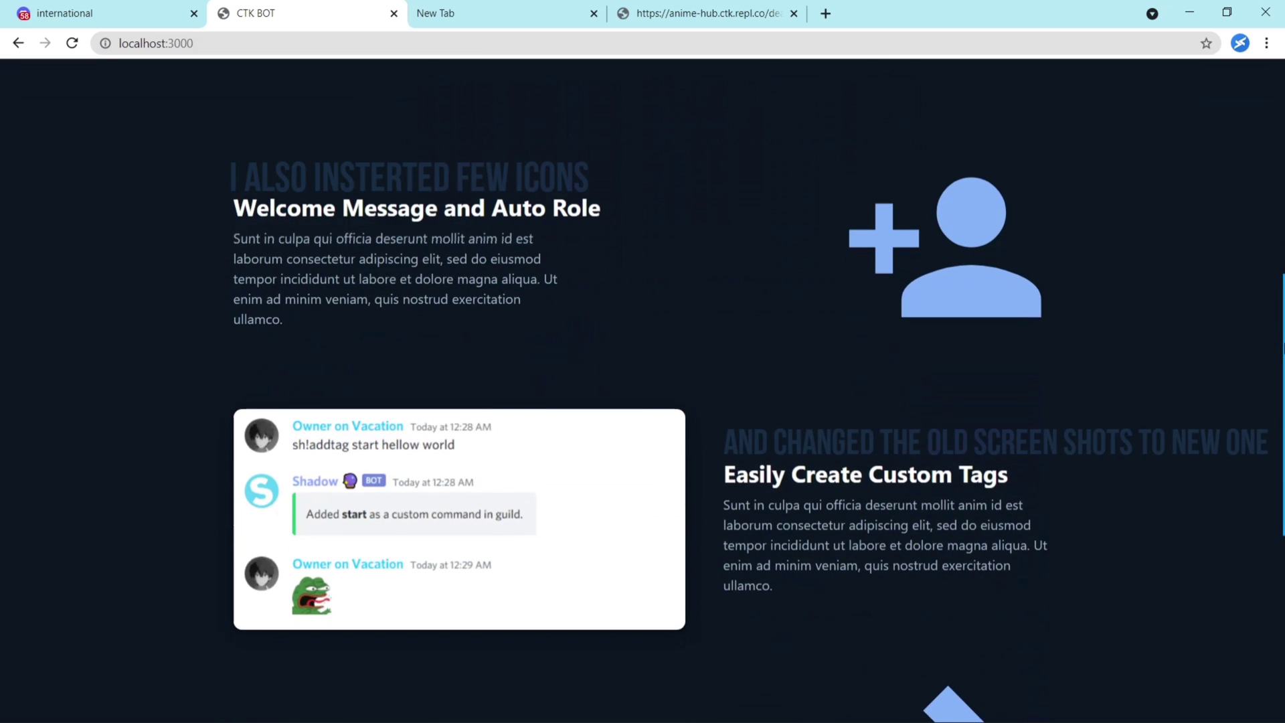
scroll("down", 3)
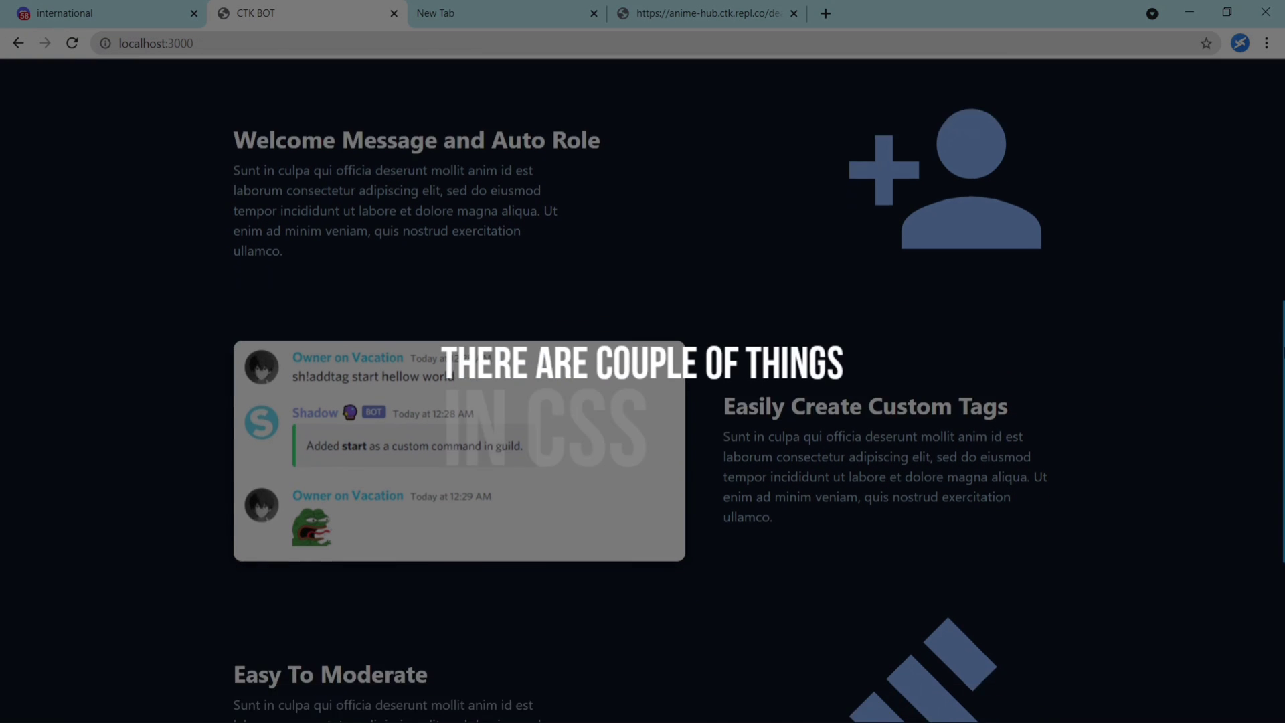
scroll("down", 3)
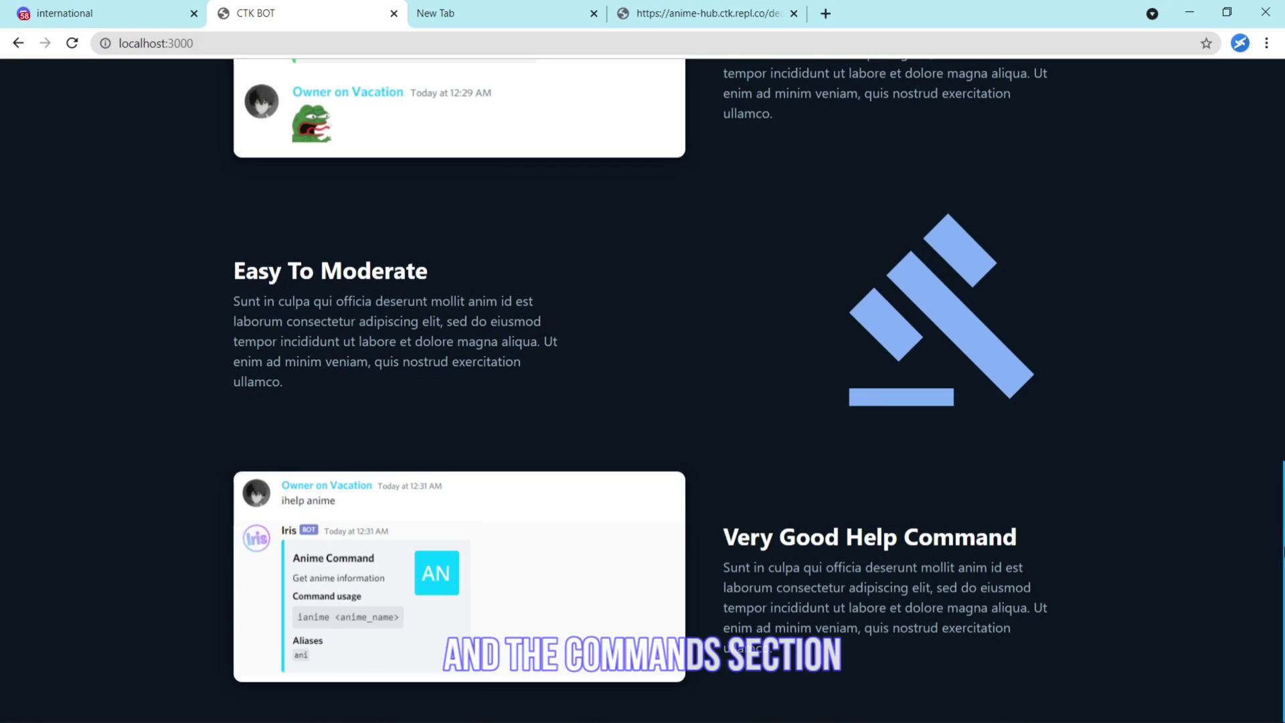
scroll("up", 3)
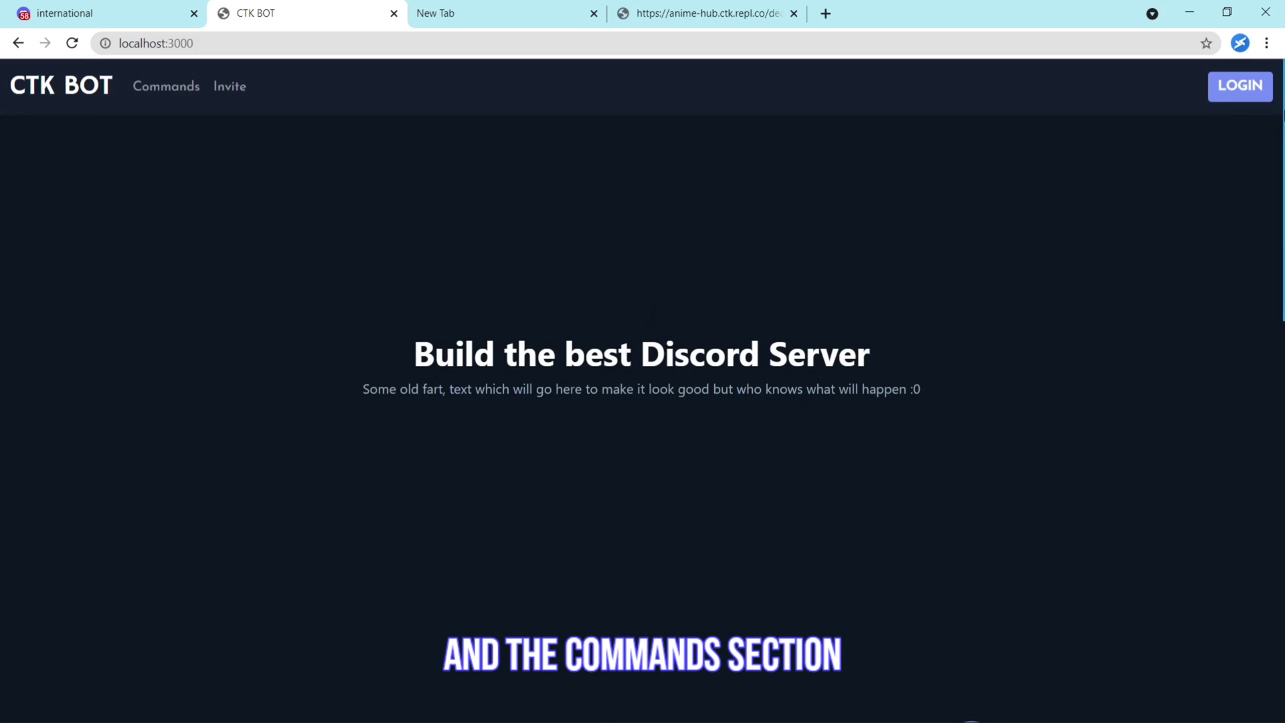
left_click(165, 85)
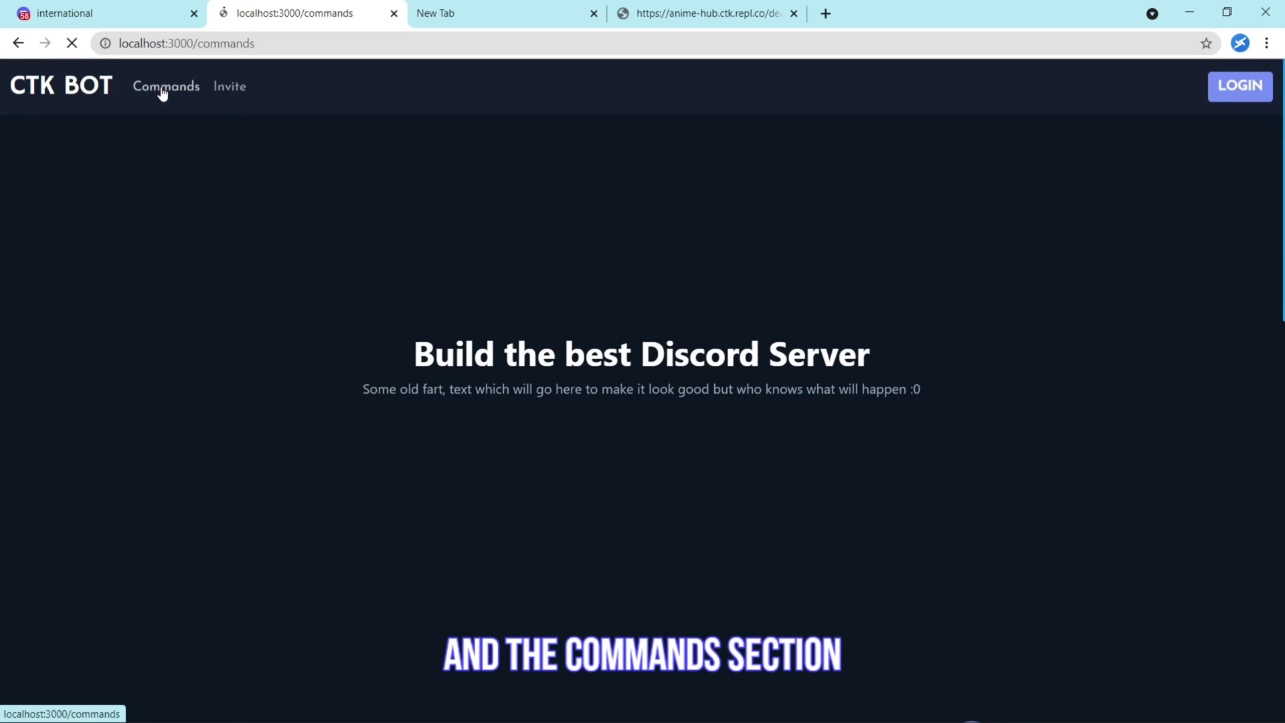
left_click(166, 85)
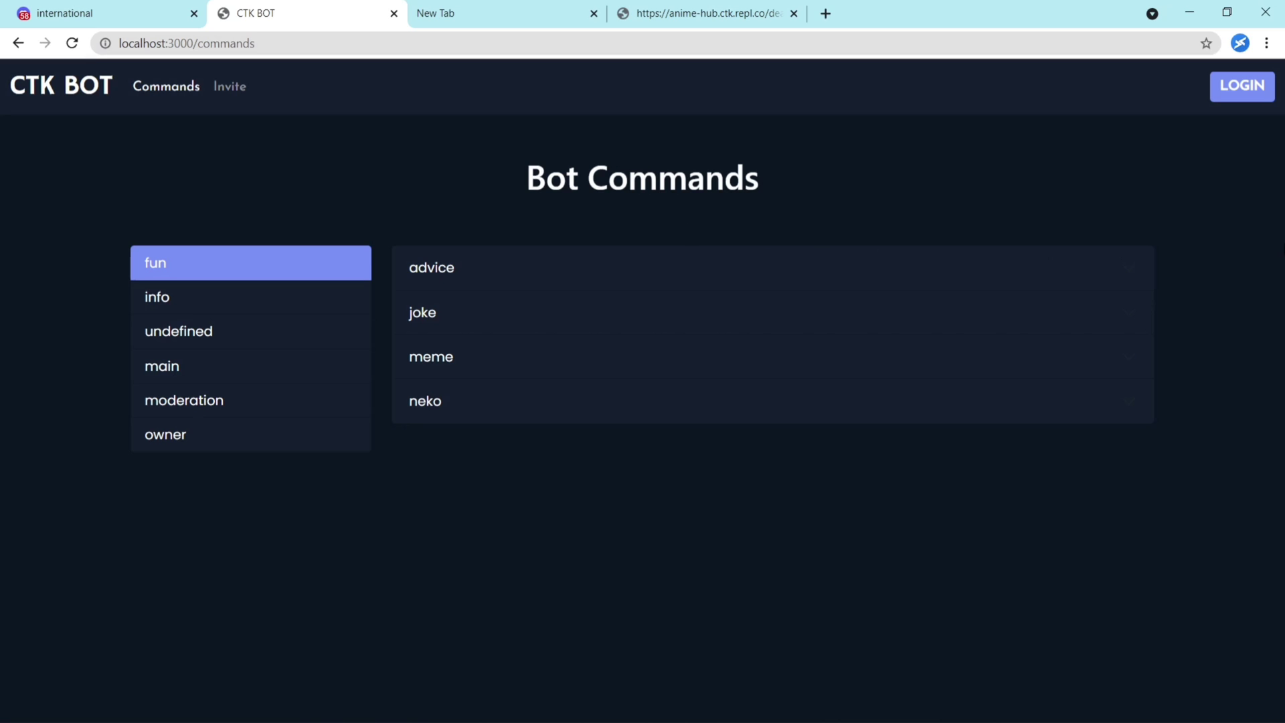
mouse_move(470, 274)
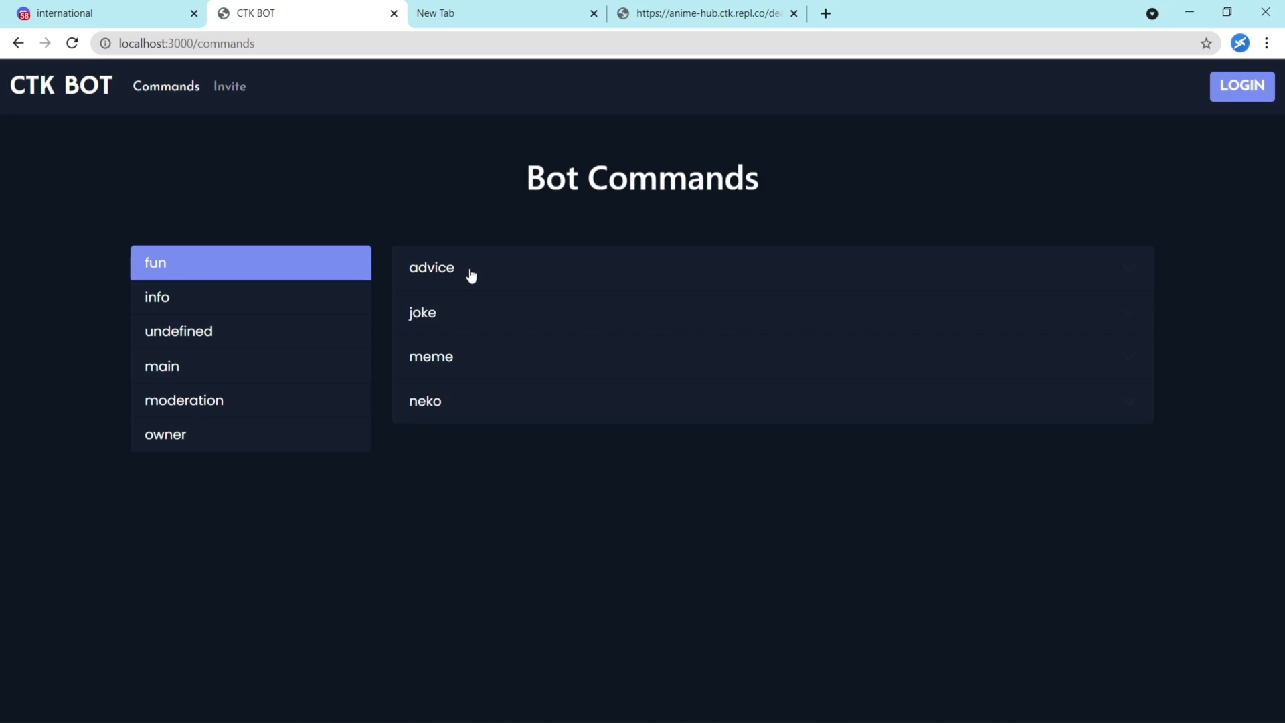
Step: Select the owner category to show its status command
left_click(431, 267)
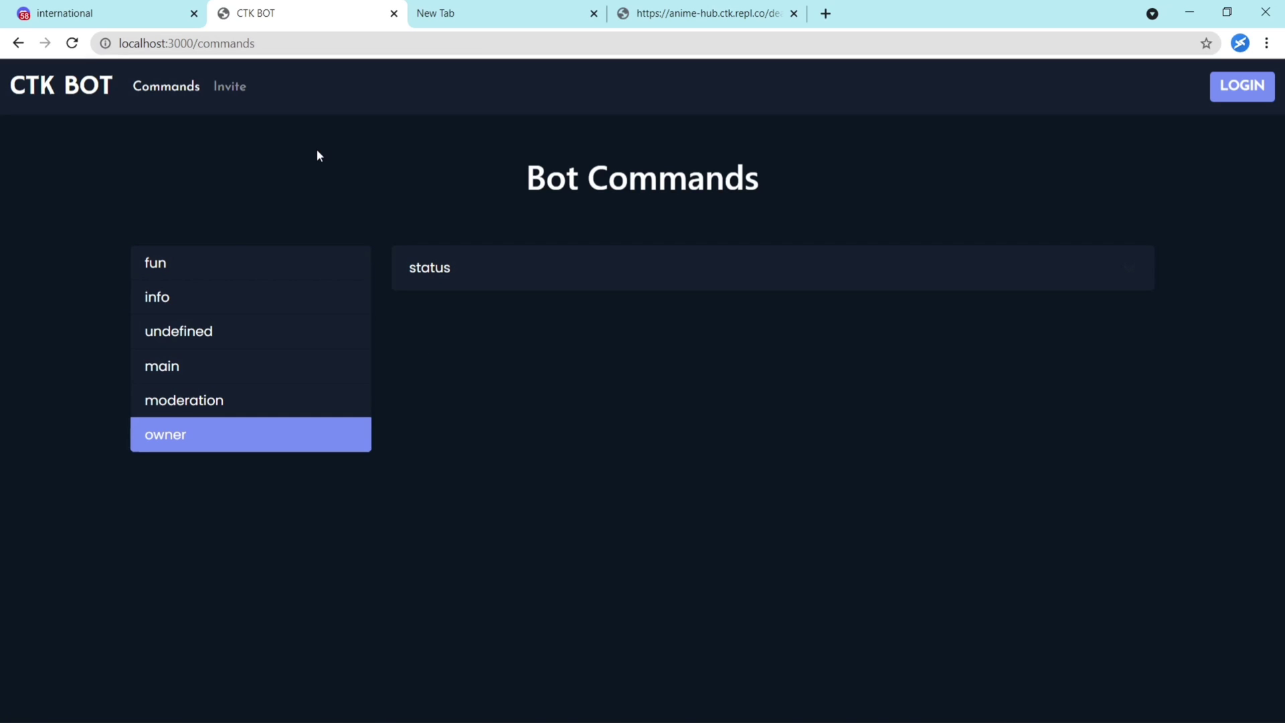
mouse_move(311, 158)
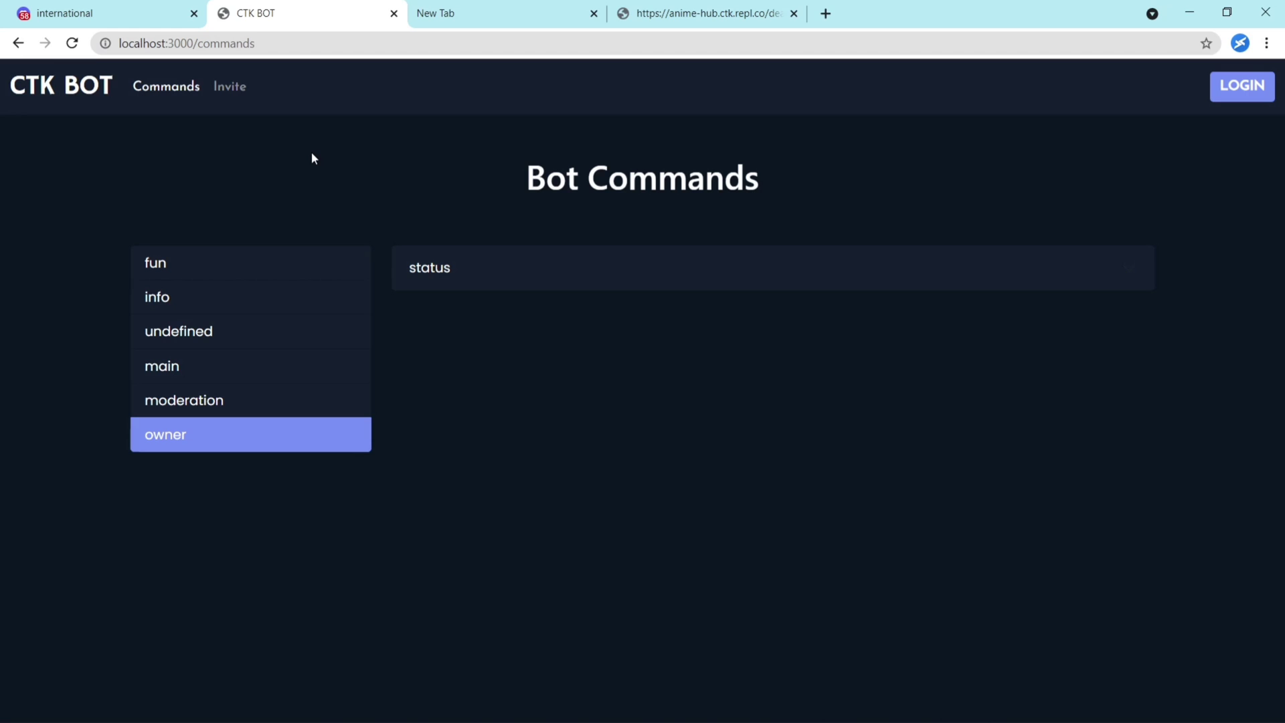
Step: Show the Commands page at mobile width with DevTools, expanding and collapsing the hamburger menu
key("F12")
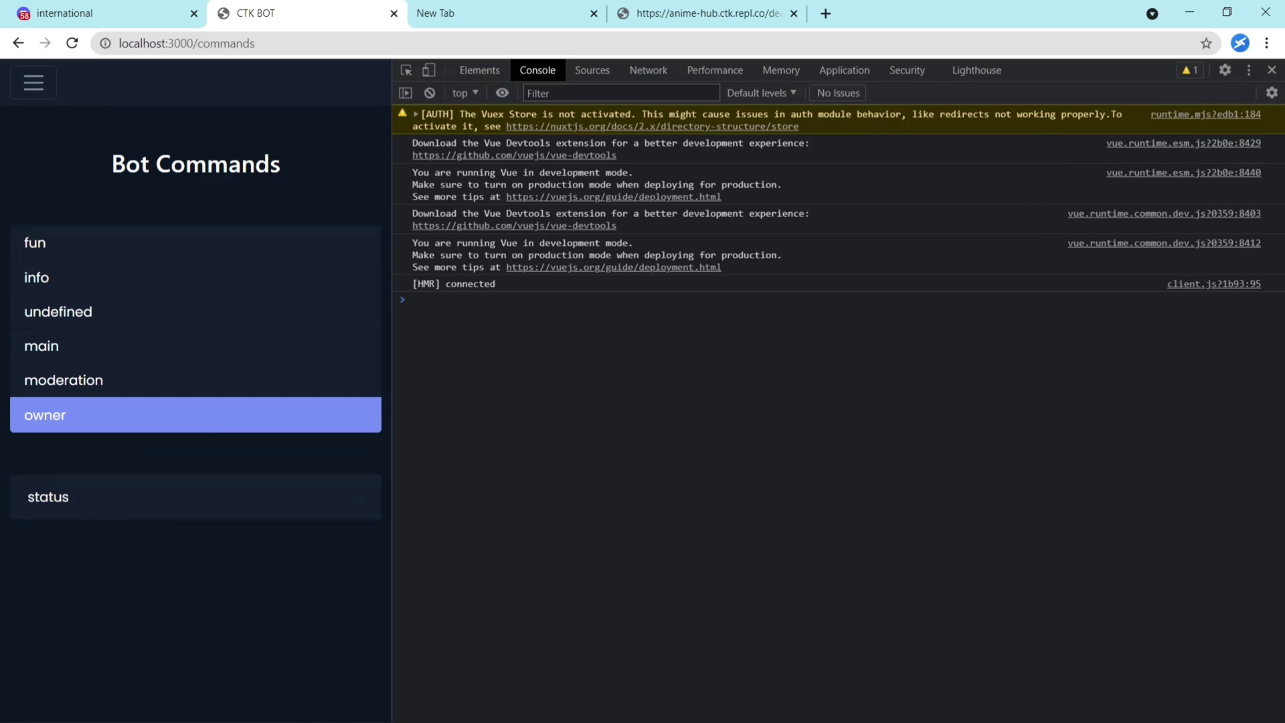
left_click(33, 81)
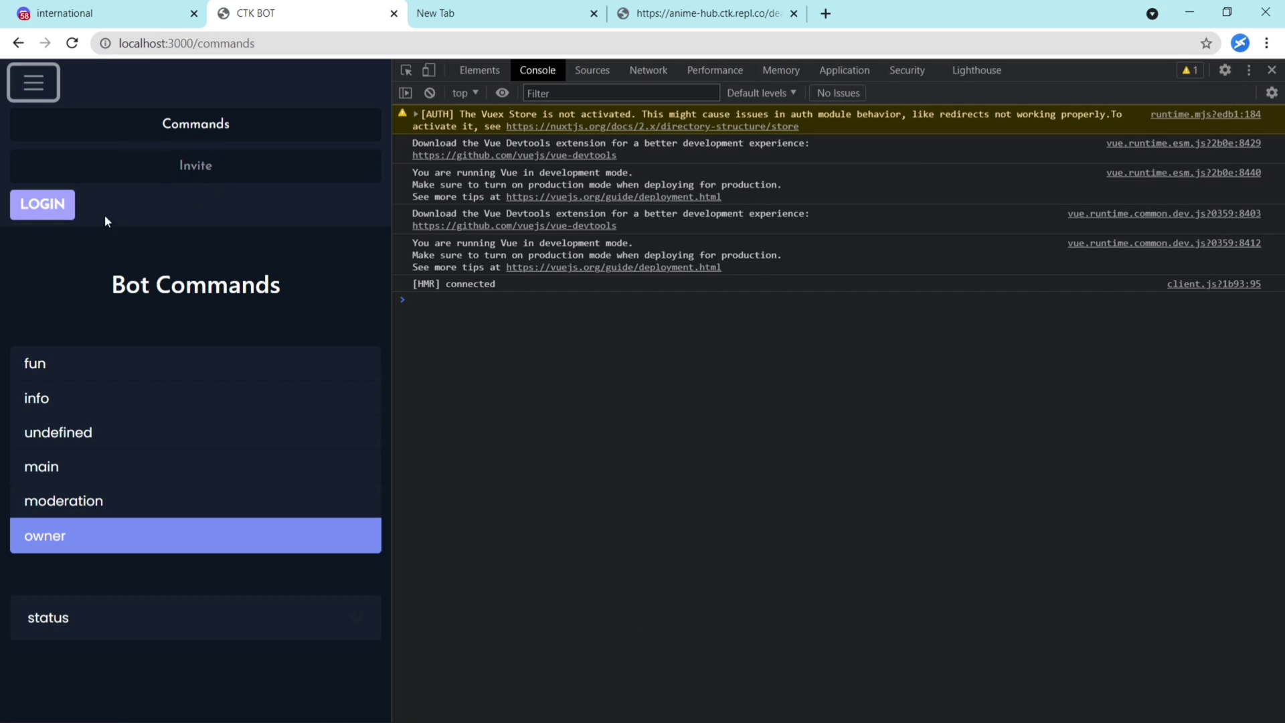
mouse_move(195, 164)
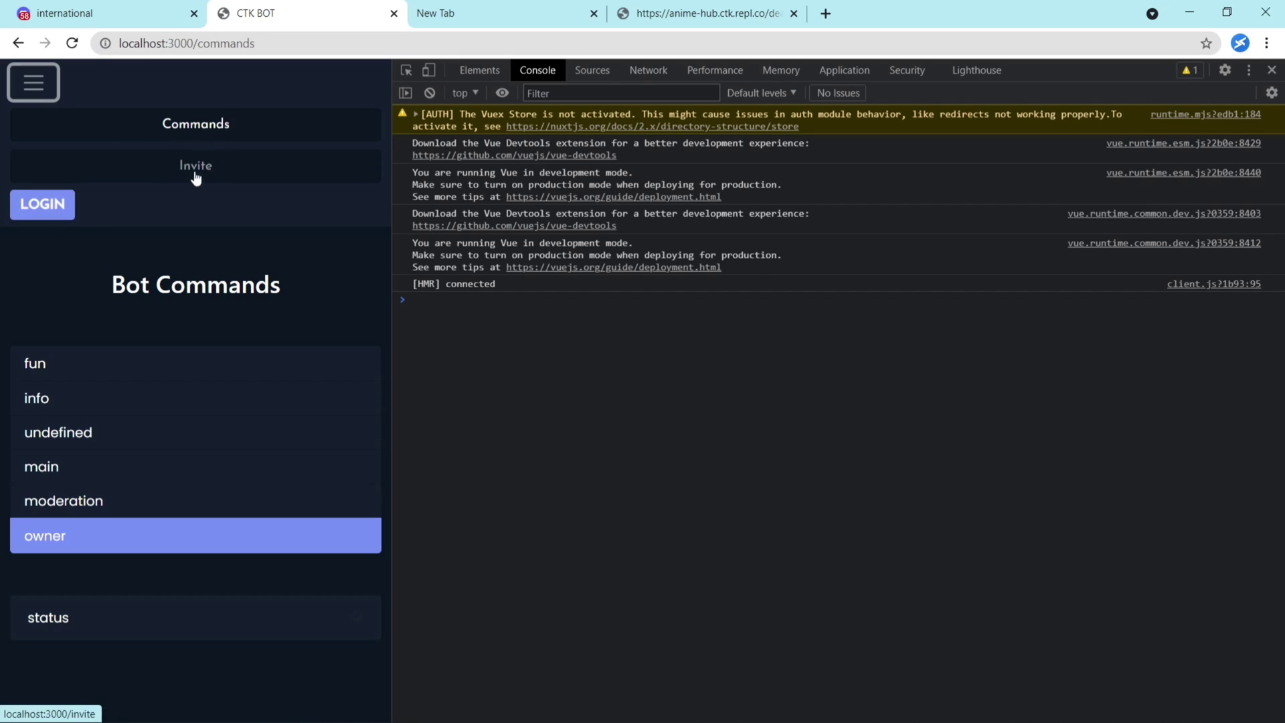
mouse_move(33, 81)
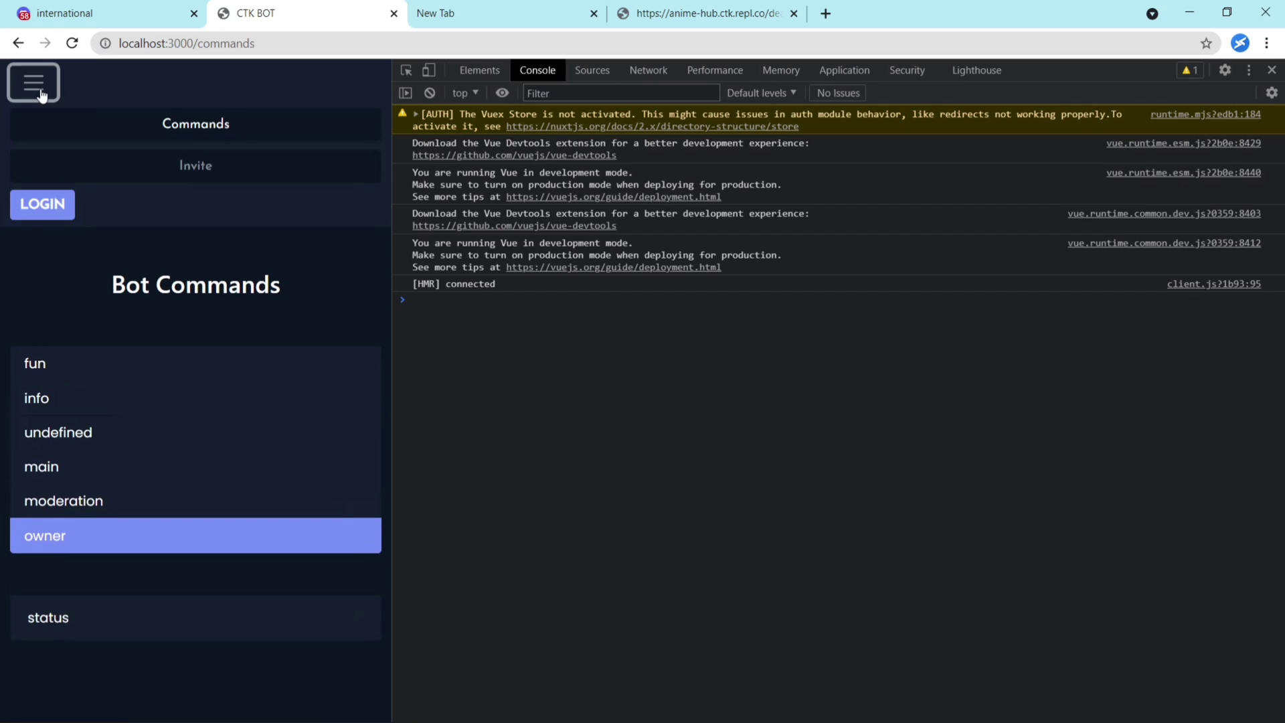
left_click(33, 82)
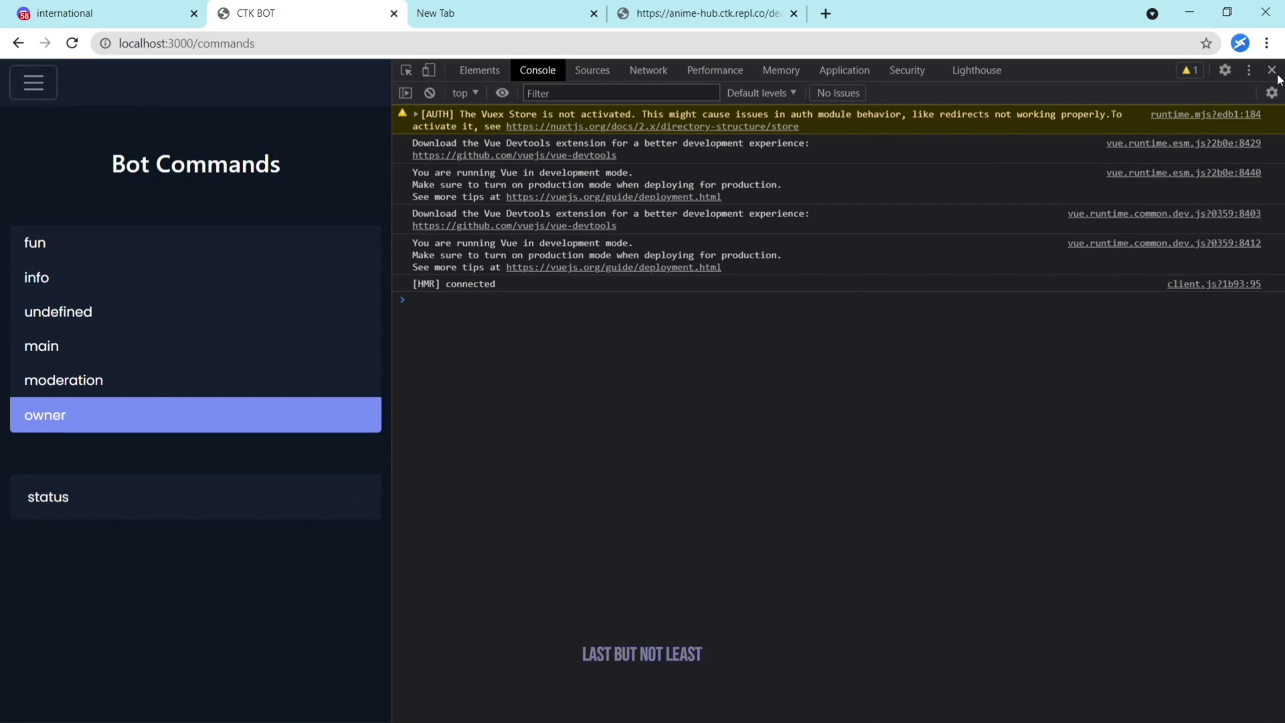
Step: Close DevTools to restore the desktop layout and select the address bar URL
left_click(1271, 70)
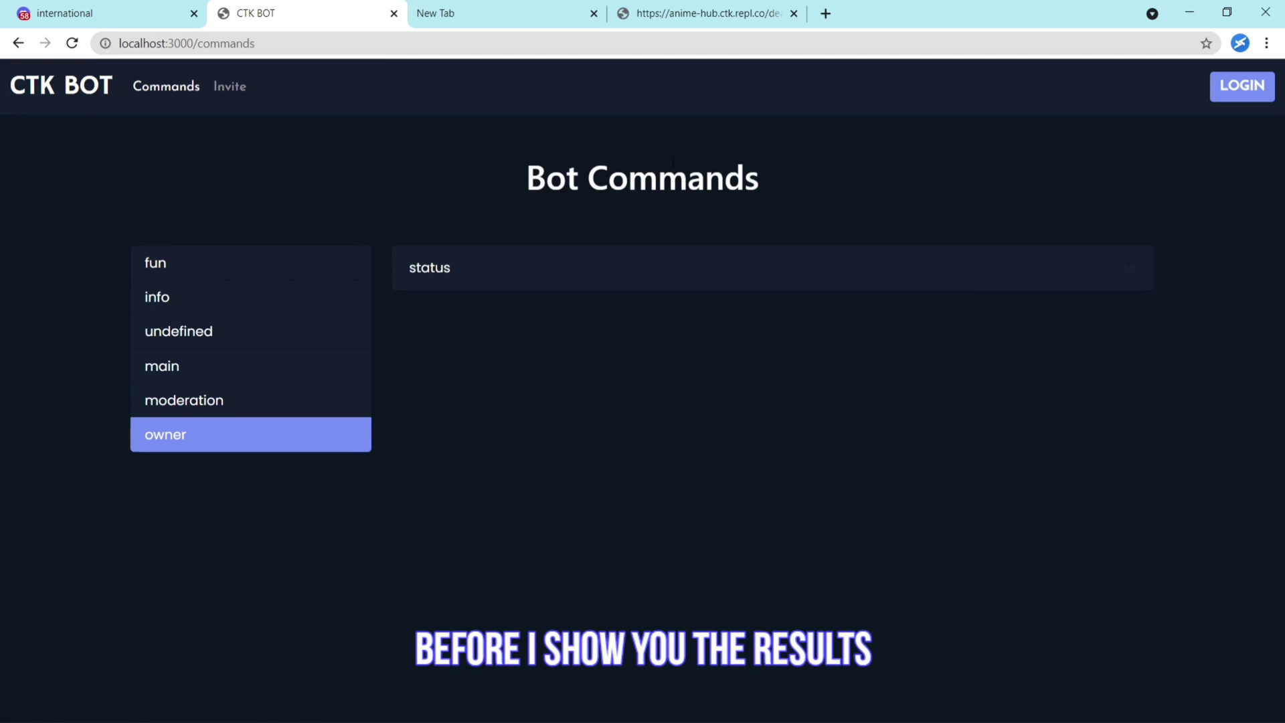
left_click(186, 43)
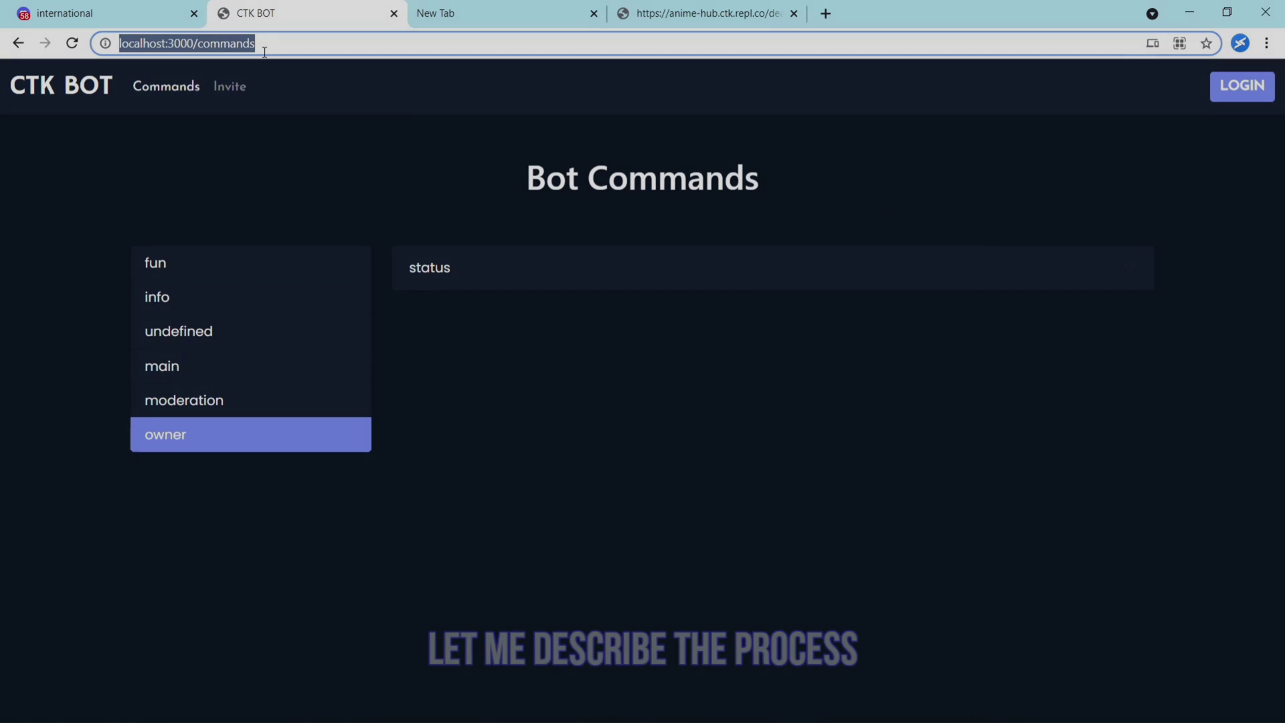